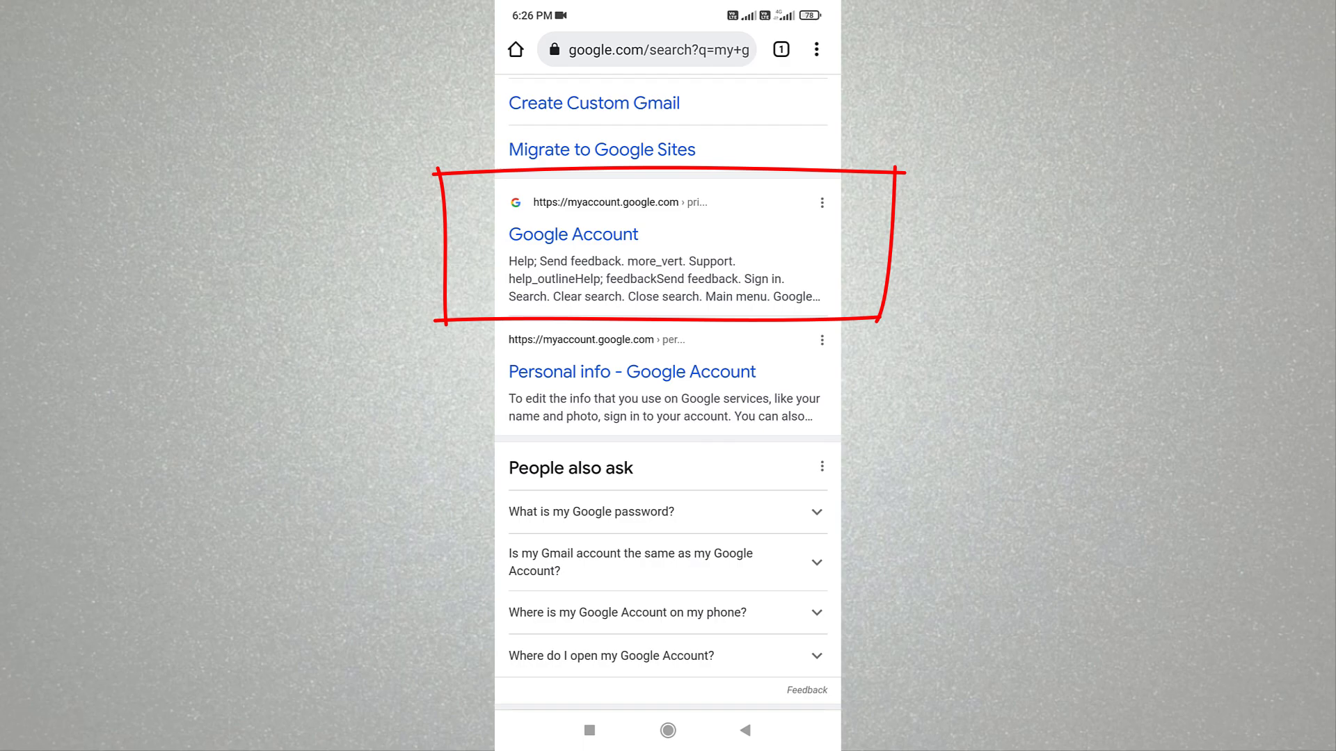
- Open the myaccount.google.com 'Google Account' result from the search results
click(573, 235)
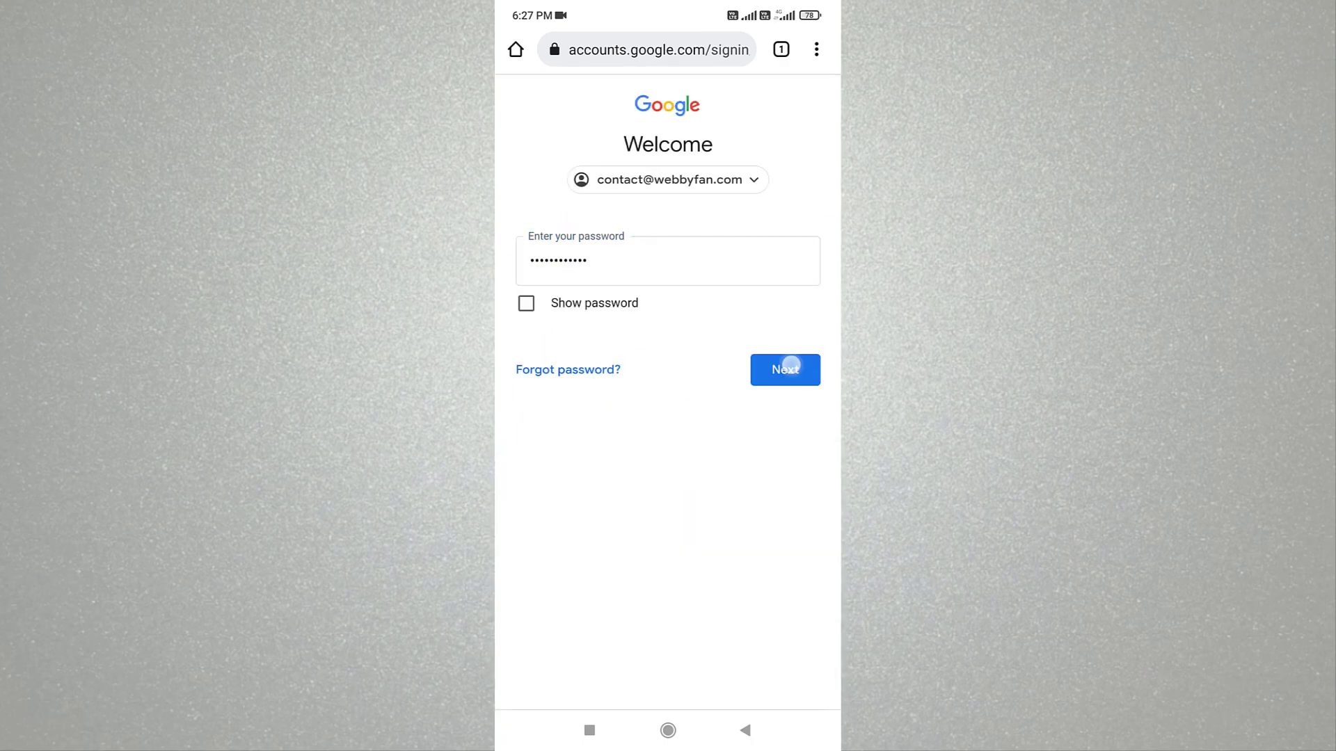
- Submit the entered password to reach the Google Account home page
click(783, 369)
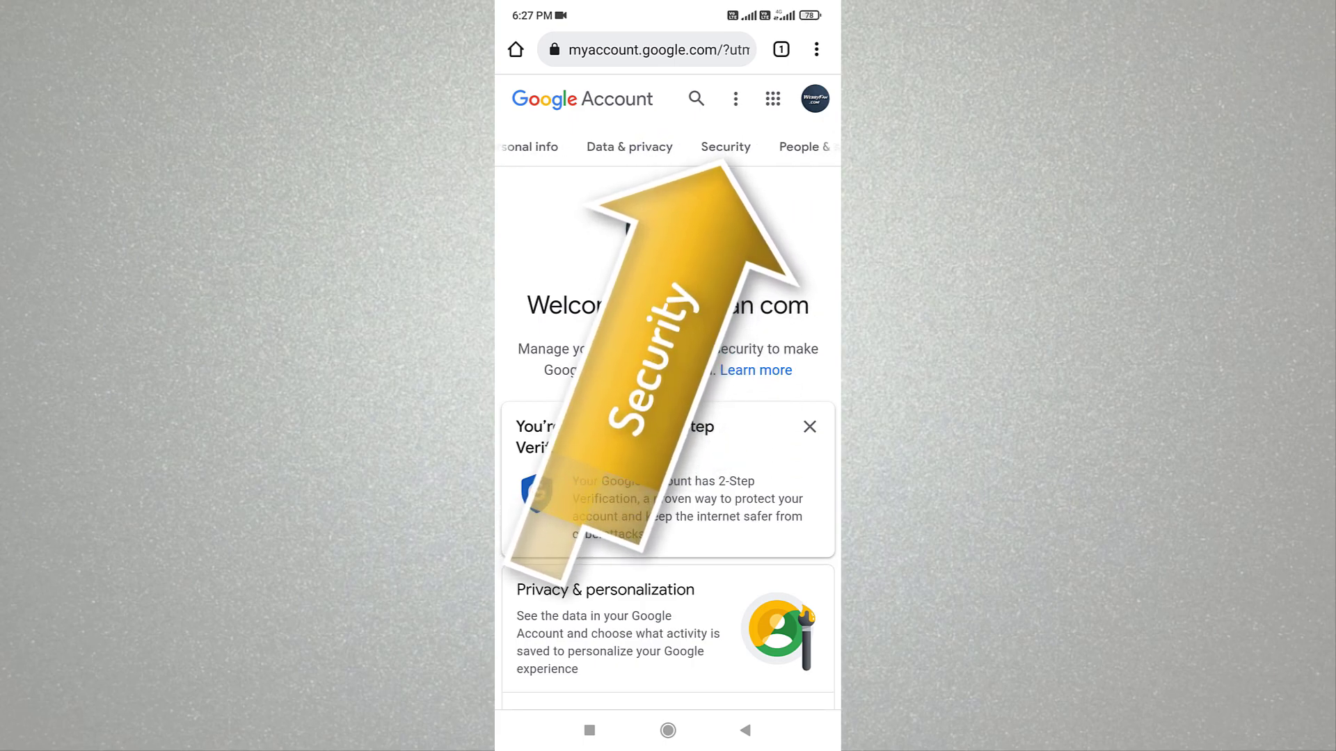
- Go to Security and scroll to Password Manager, listing facebook, google, instagram and twitter logins
click(725, 147)
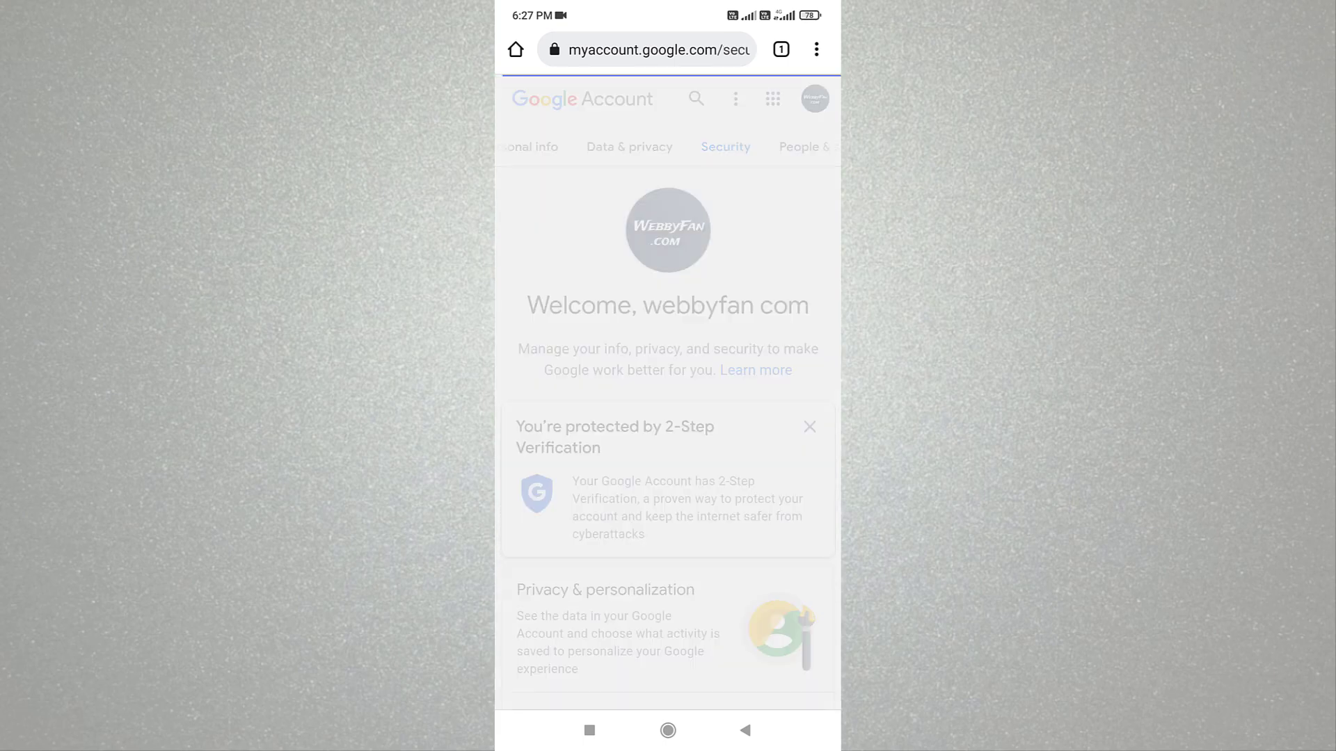
scroll(down, 3)
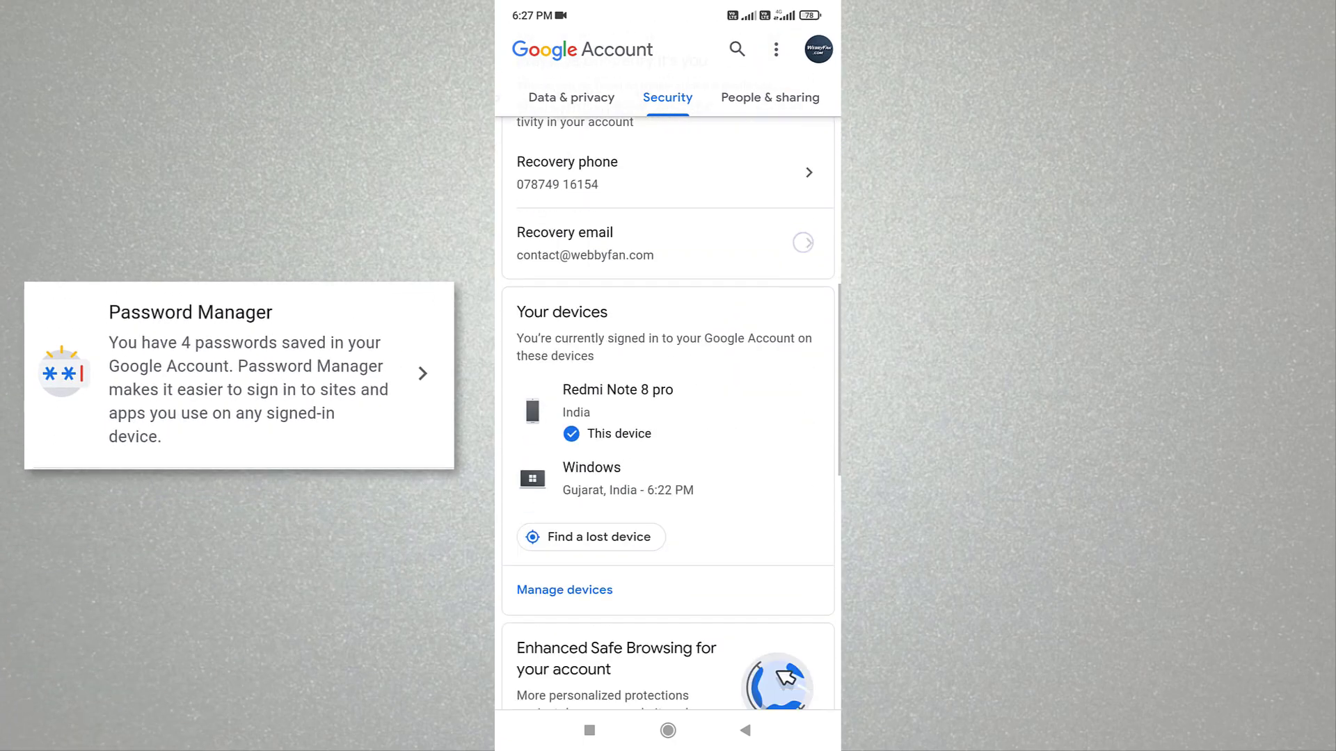
scroll(down, 3)
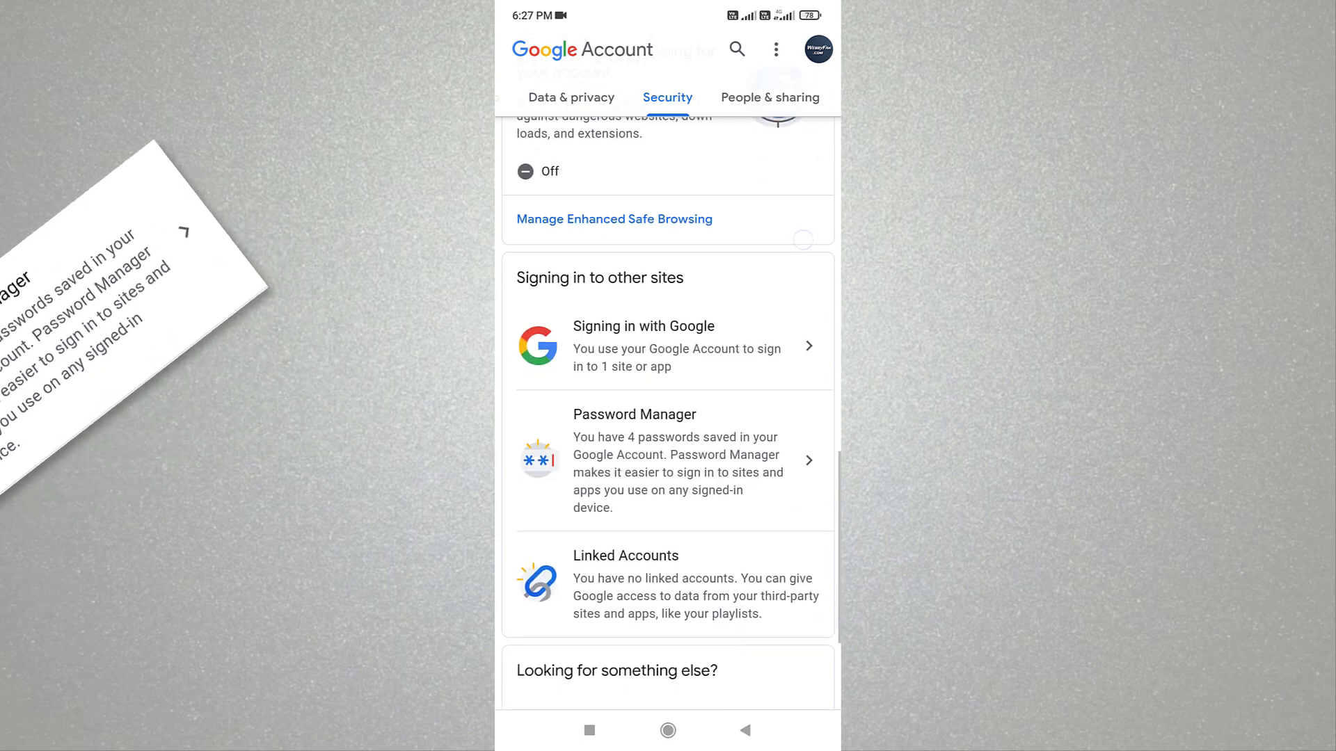
scroll(down, 3)
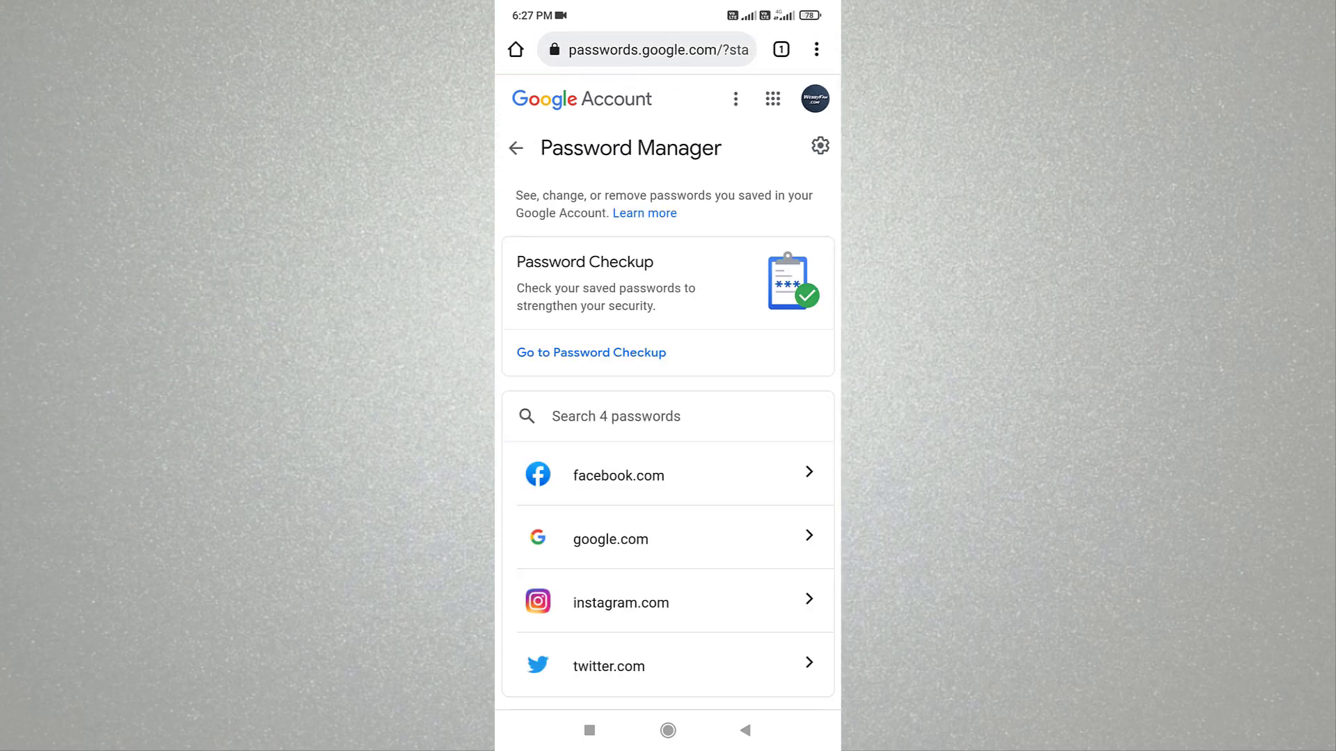
- Scroll the Password Manager list to open the saved instagram.com login
scroll(down, 3)
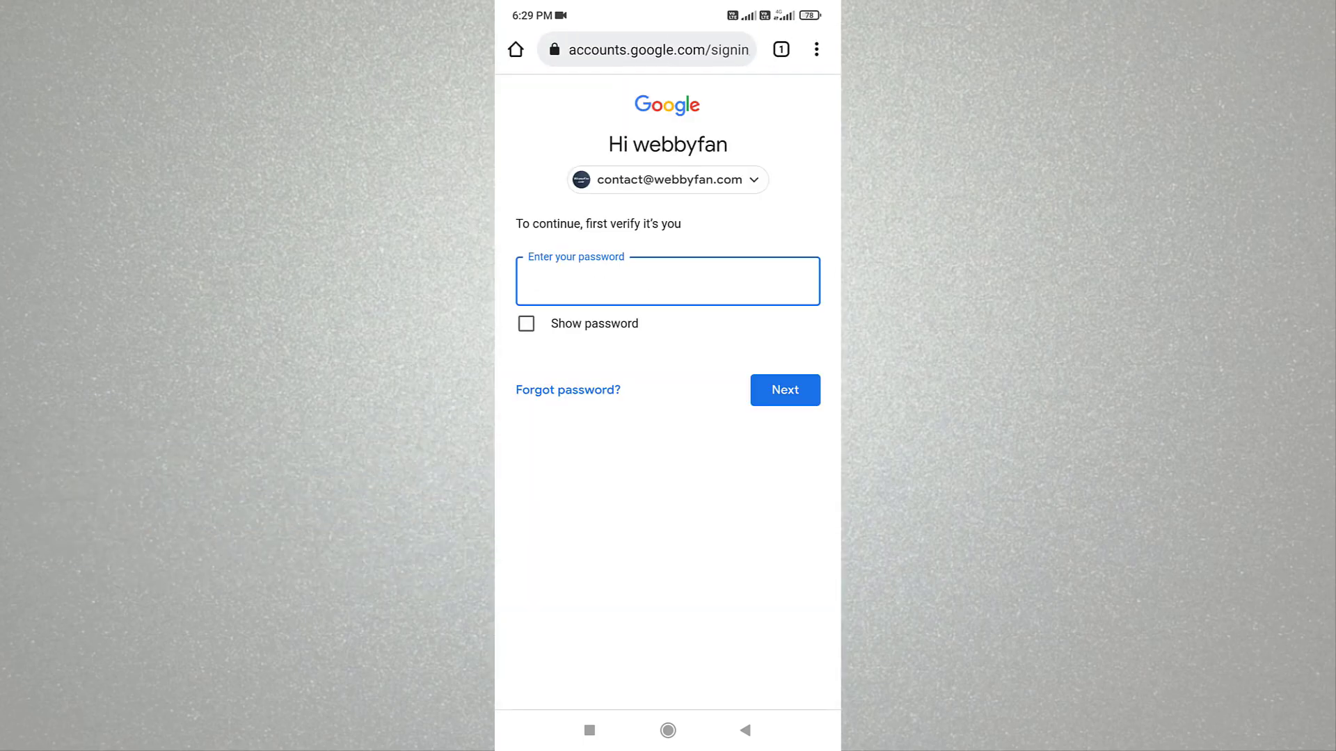
- Re-enter the account password to unlock the instagram.com login details
click(667, 281)
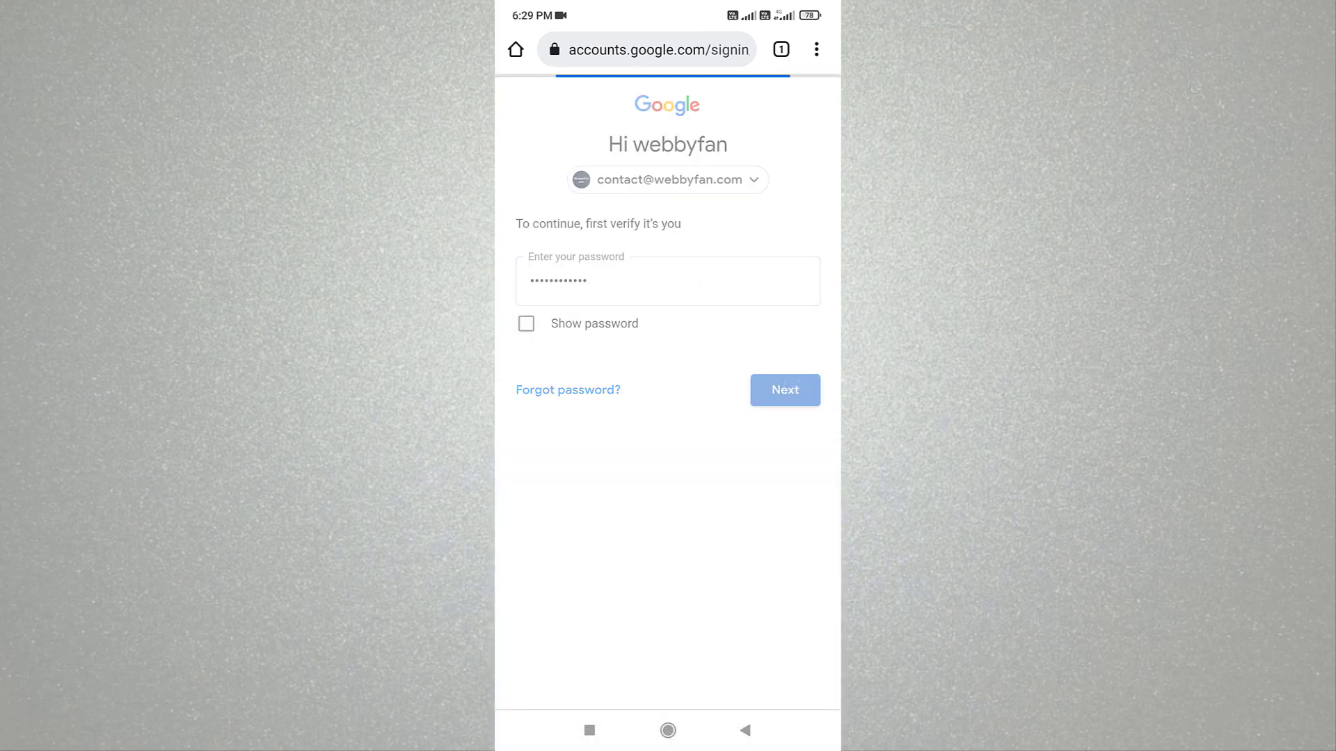
click(782, 390)
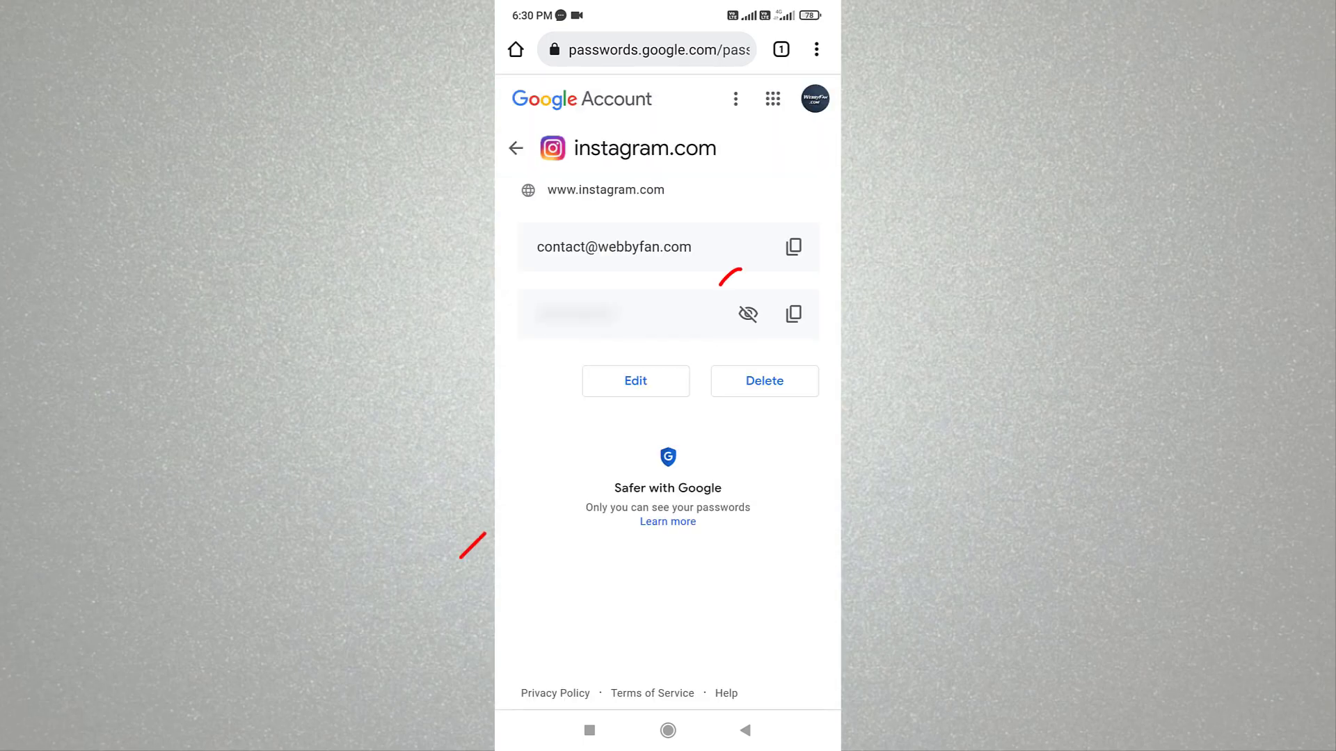
- Reveal the saved Instagram password, then mask it again
click(747, 314)
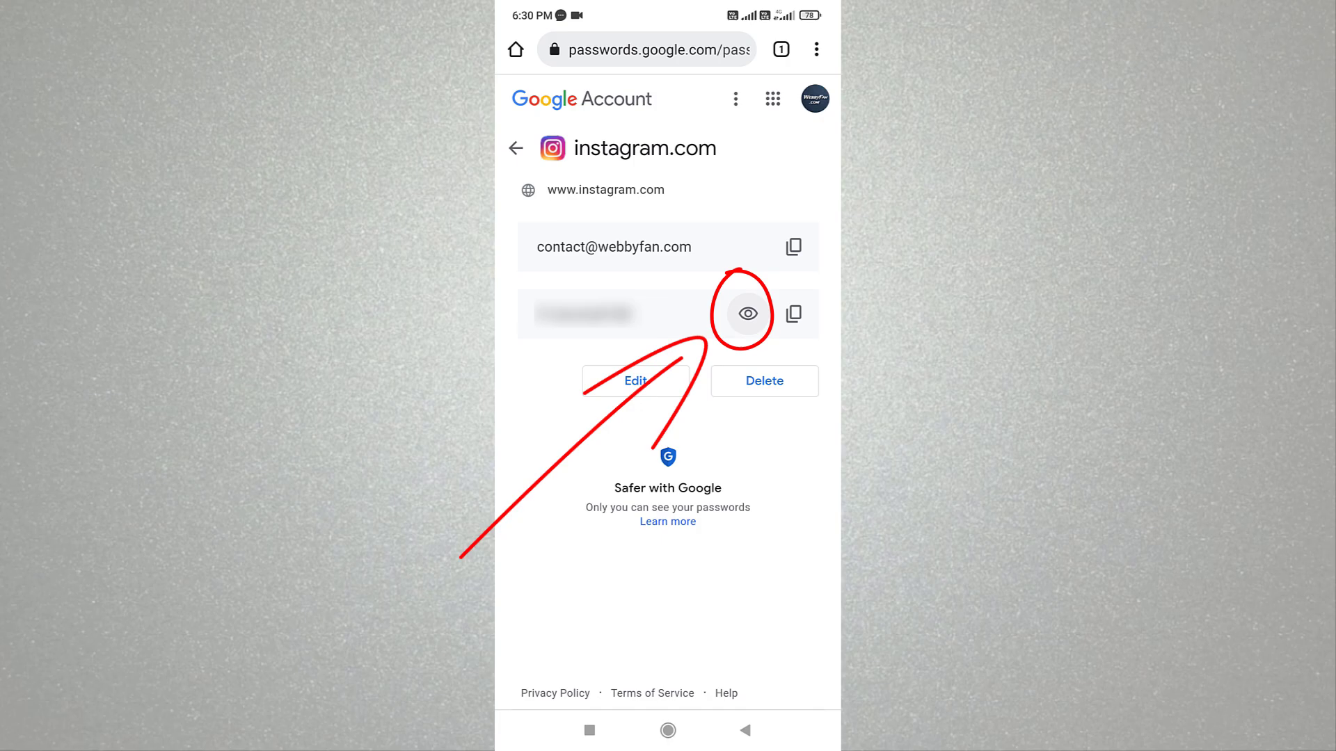
click(747, 312)
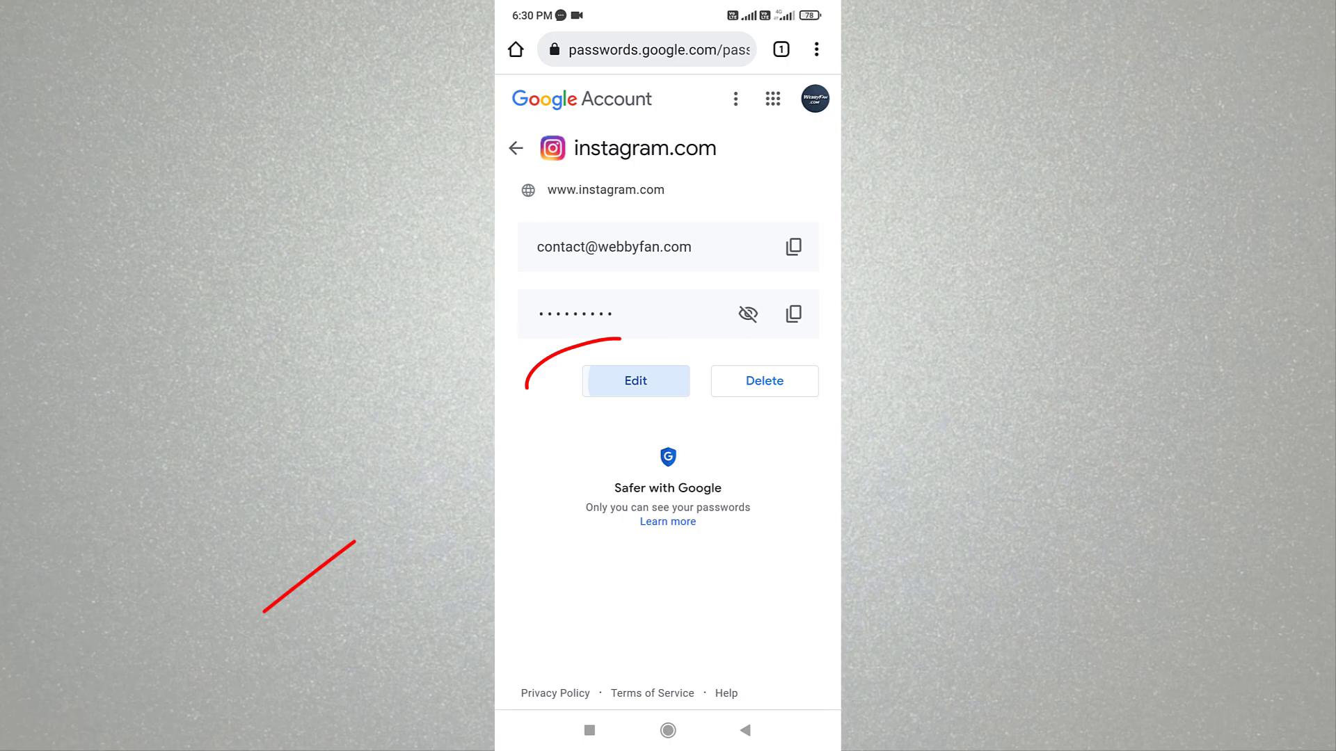